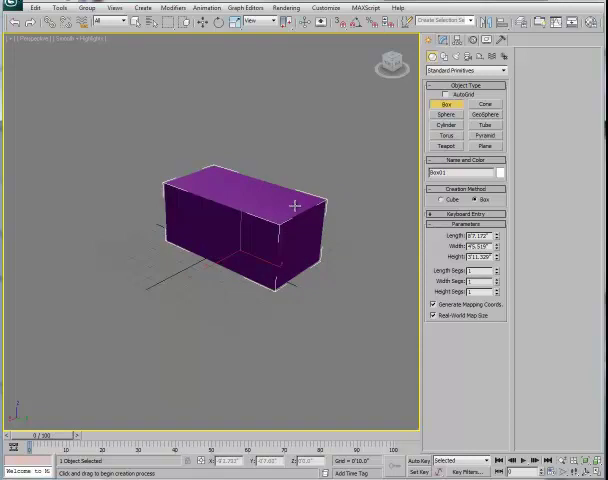
mouse_move(296, 204)
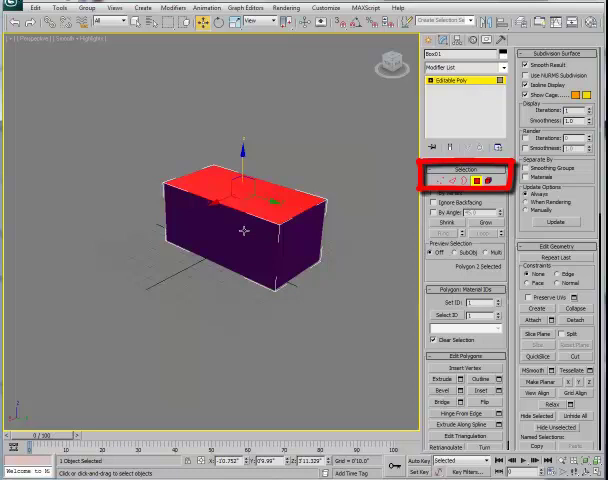
mouse_move(186, 160)
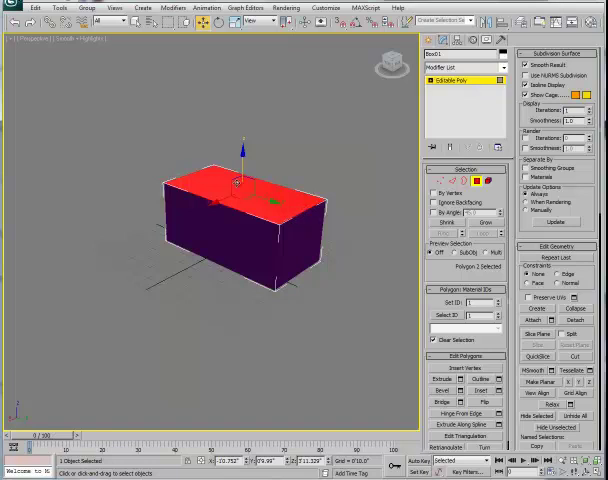
mouse_move(316, 228)
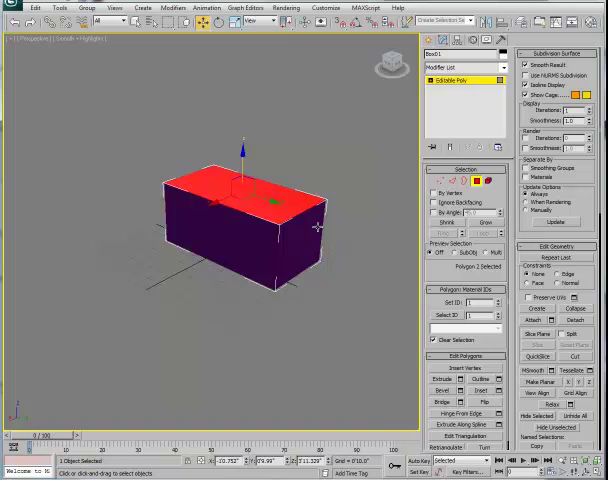
mouse_move(340, 24)
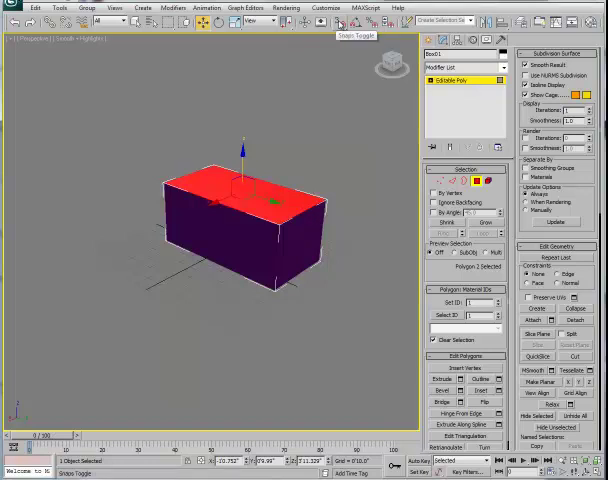
- Adjust Grid and Snap Settings and raise the top centre of the box into a roof ridge
left_click(356, 30)
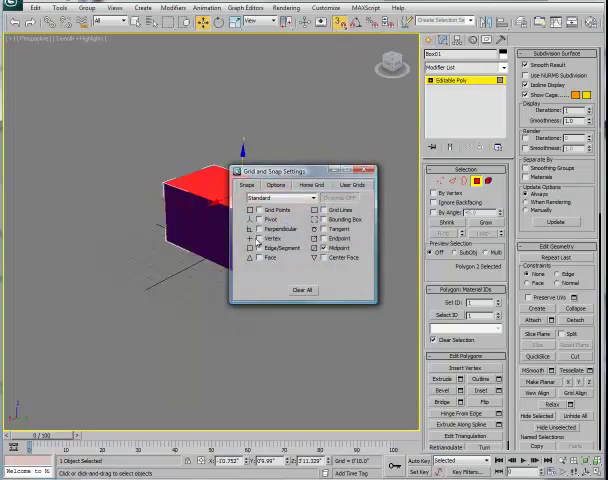
left_click(372, 168)
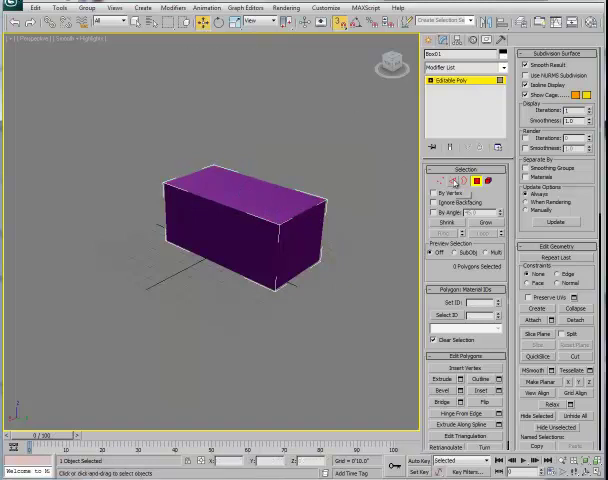
left_click(452, 180)
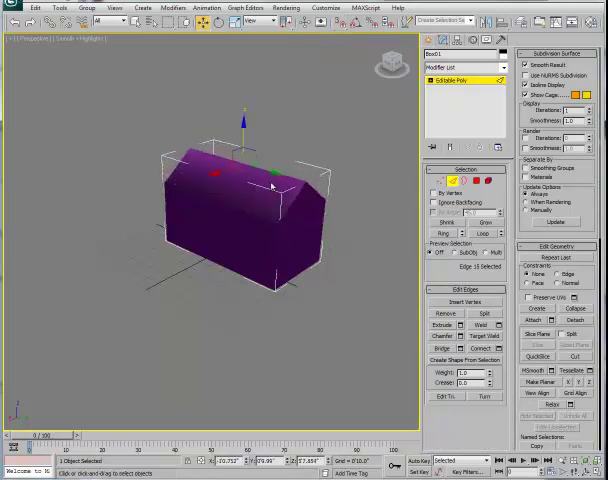
- Enable Edged Faces on the viewport so the shaded house shows its face edges
left_click(132, 168)
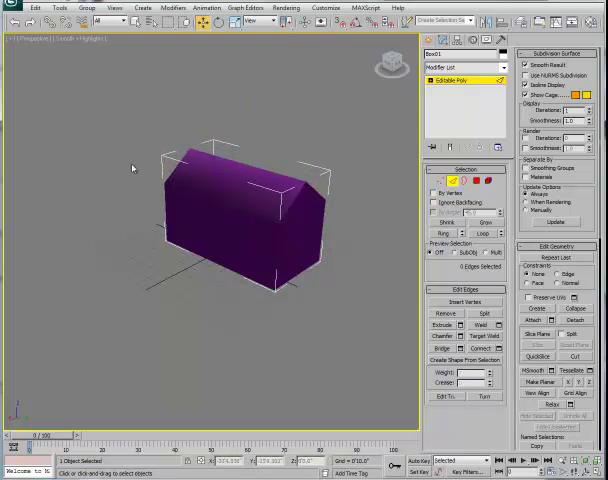
mouse_move(356, 240)
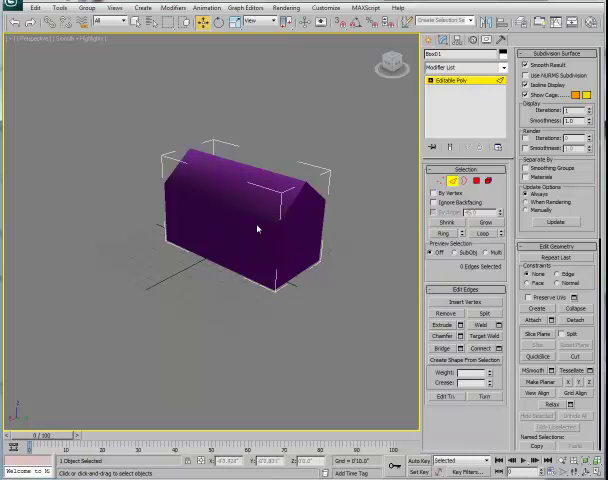
mouse_move(332, 172)
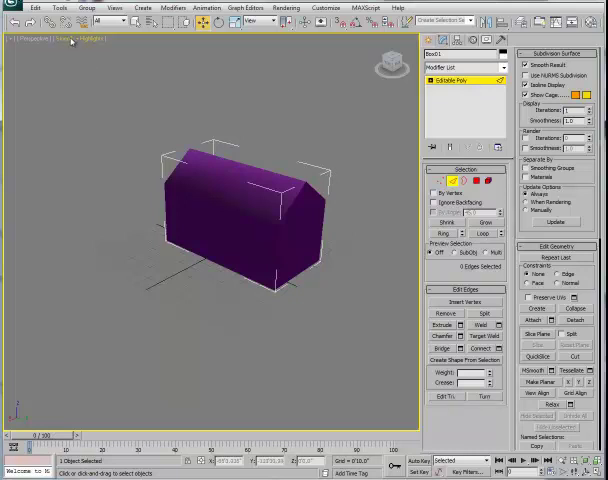
left_click(72, 40)
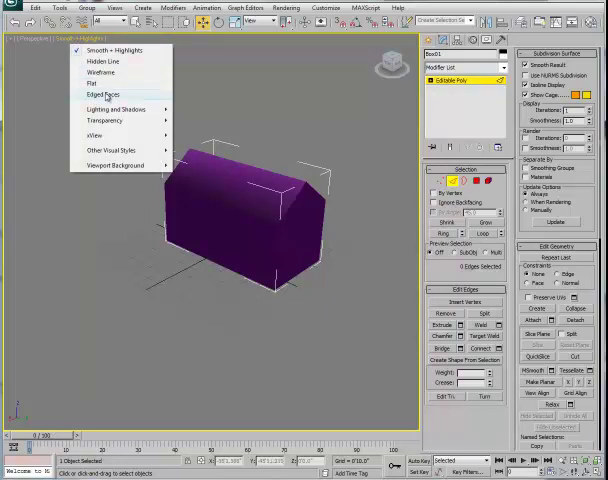
left_click(100, 94)
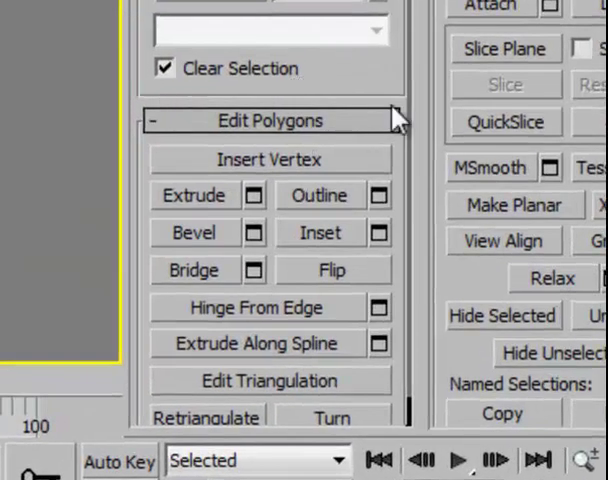
mouse_move(418, 160)
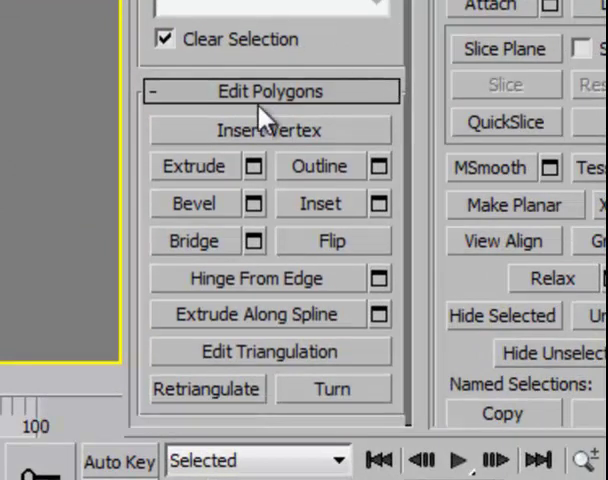
mouse_move(344, 180)
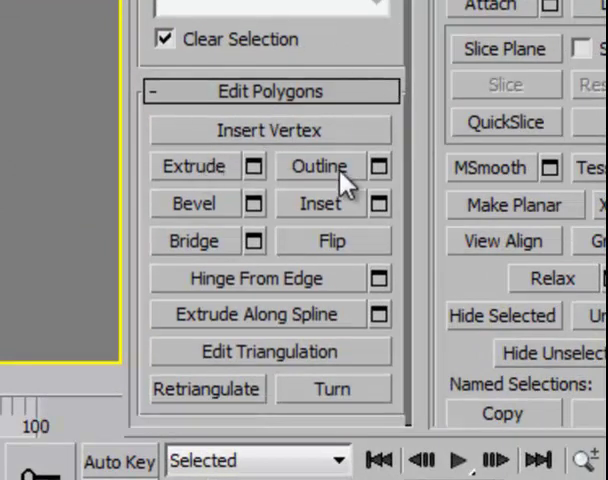
mouse_move(250, 176)
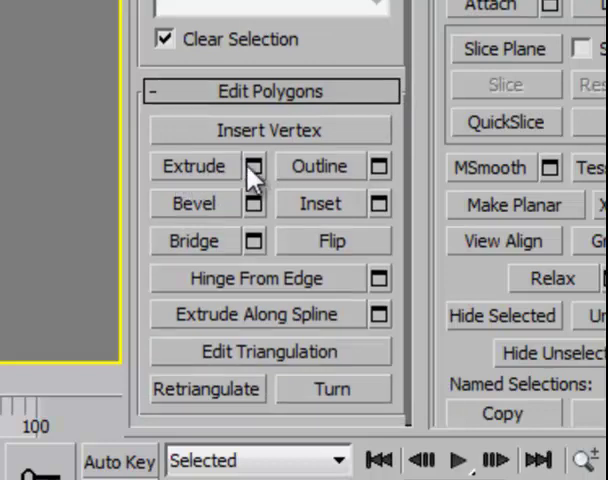
mouse_move(228, 176)
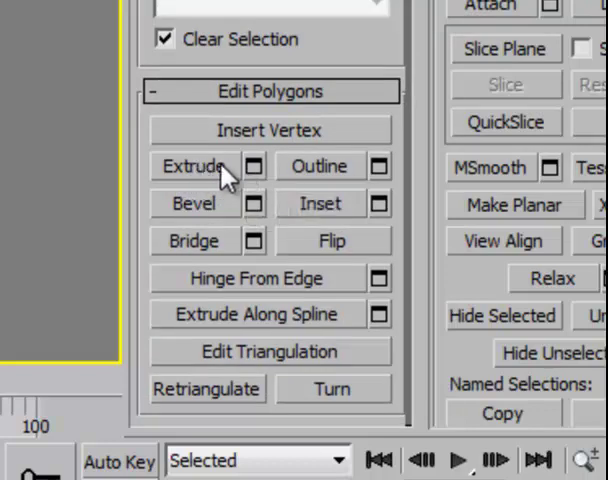
mouse_move(192, 178)
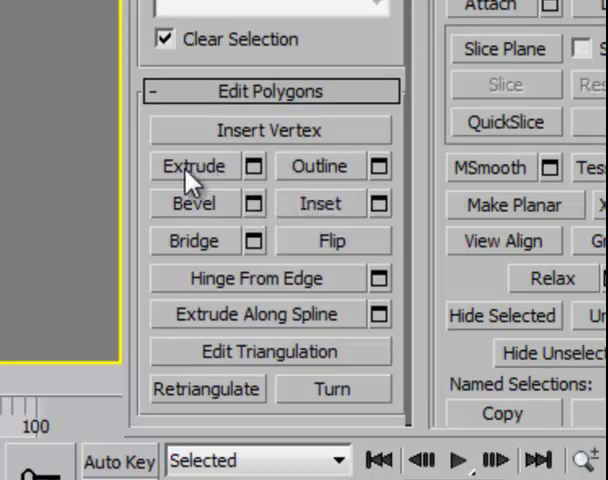
- Set the front polygon to extrude as a Group with height 26.283
left_click(200, 170)
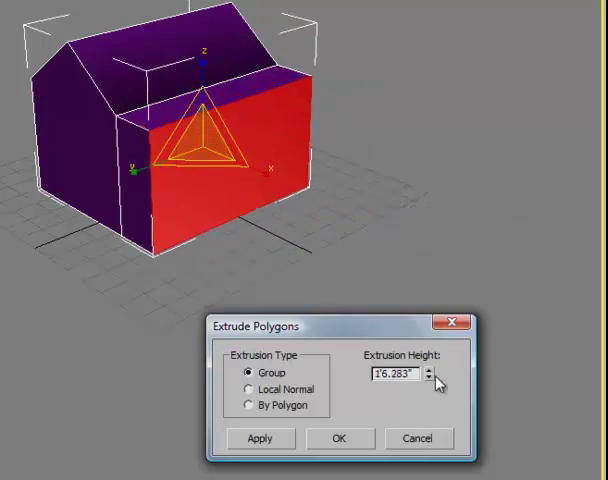
mouse_move(320, 384)
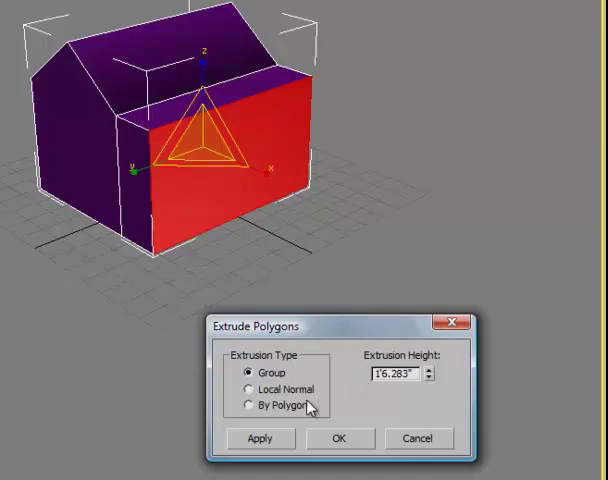
mouse_move(298, 406)
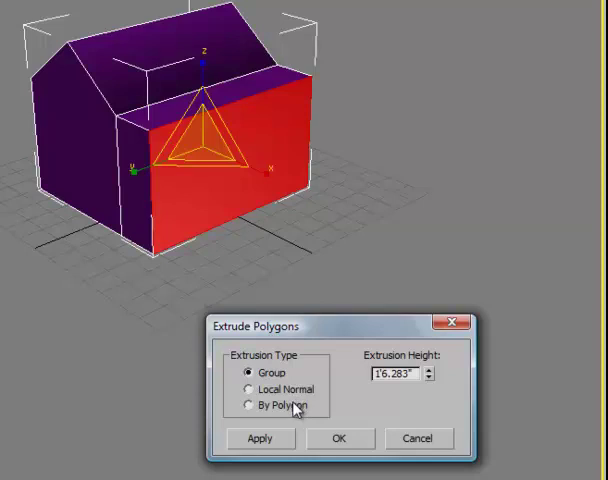
mouse_move(372, 428)
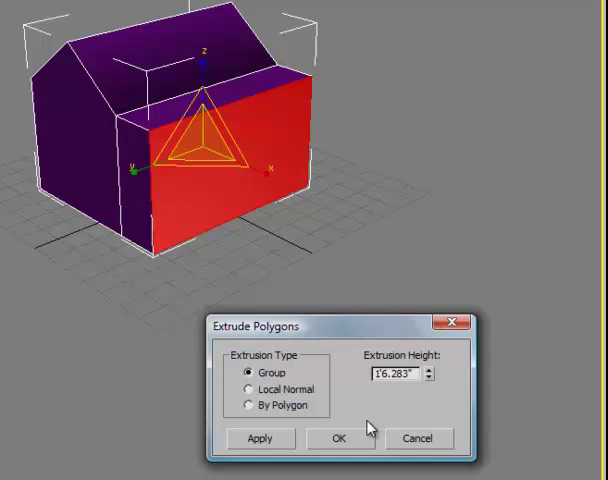
- Commit the front extrusion, then extrude the roof polygons into a stepped overhang
left_click(336, 438)
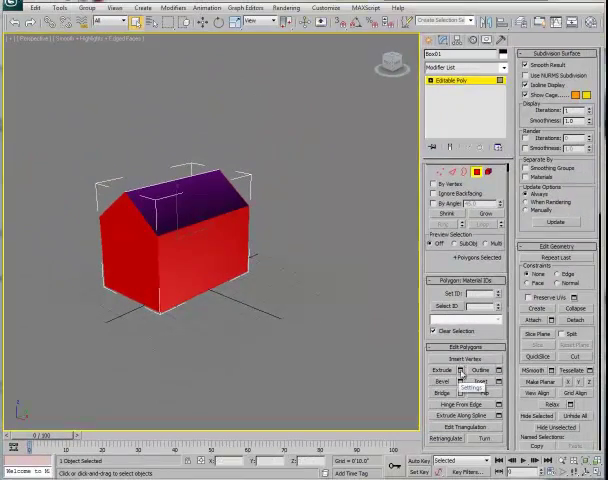
left_click(448, 368)
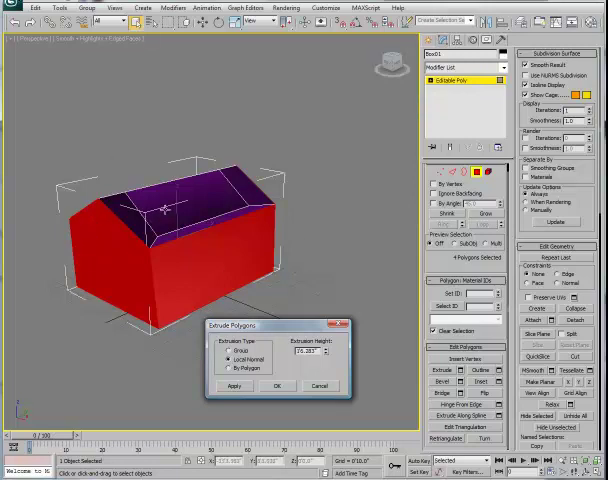
mouse_move(322, 212)
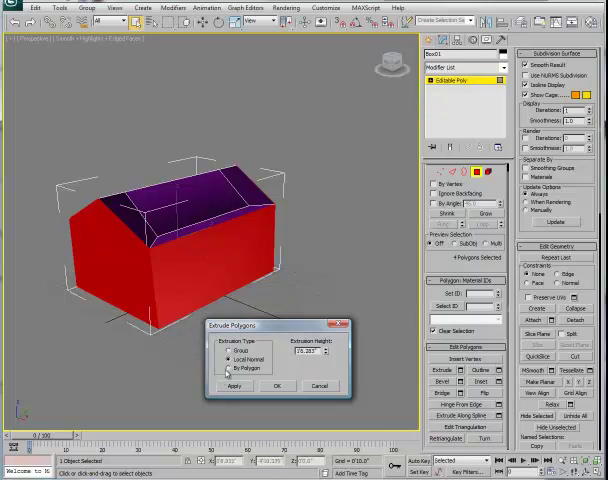
left_click(228, 368)
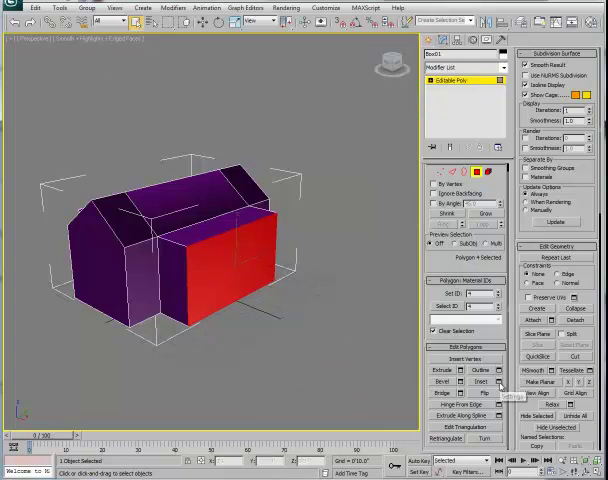
- Inset the selected wall polygon, leaving a smaller framed face inside it
left_click(496, 380)
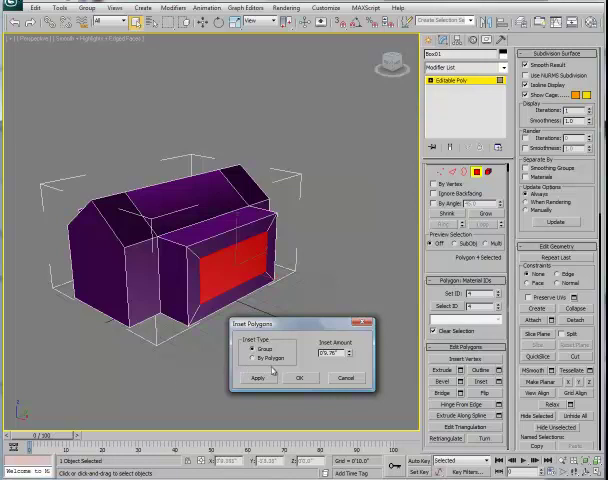
left_click(256, 360)
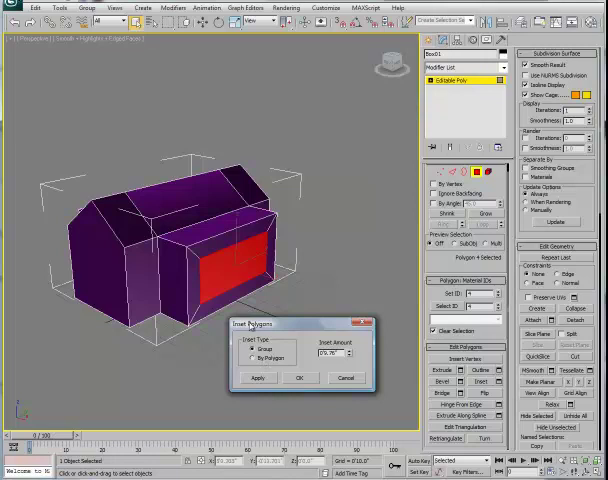
mouse_move(292, 416)
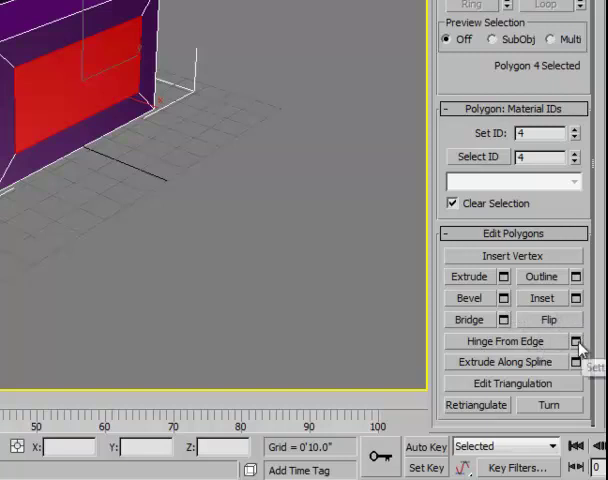
- Hinge the wall polygon about a picked edge at 72 degrees with 12 segments
left_click(580, 340)
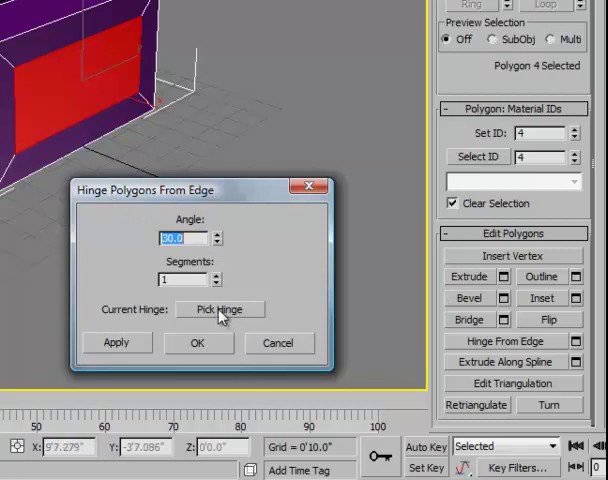
left_click(220, 308)
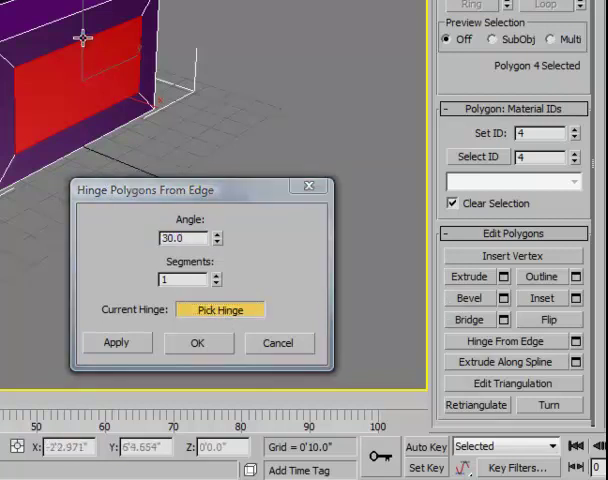
left_click(220, 308)
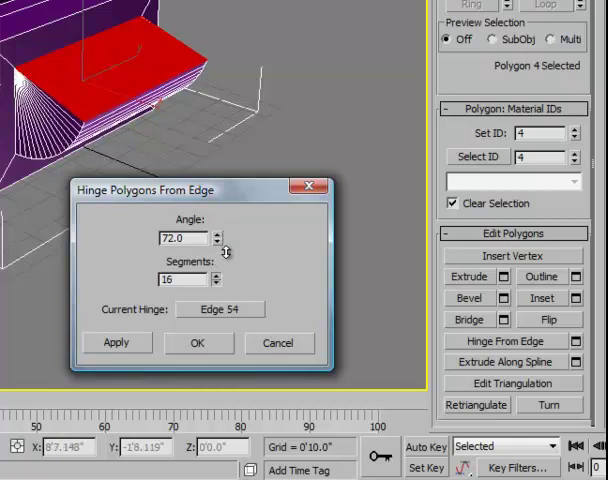
left_click(224, 284)
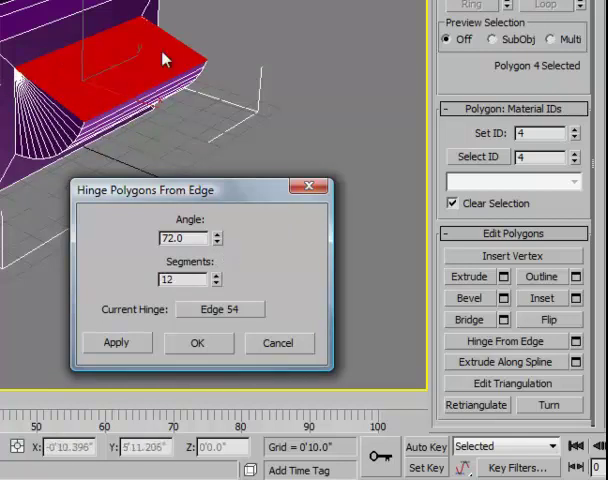
mouse_move(76, 68)
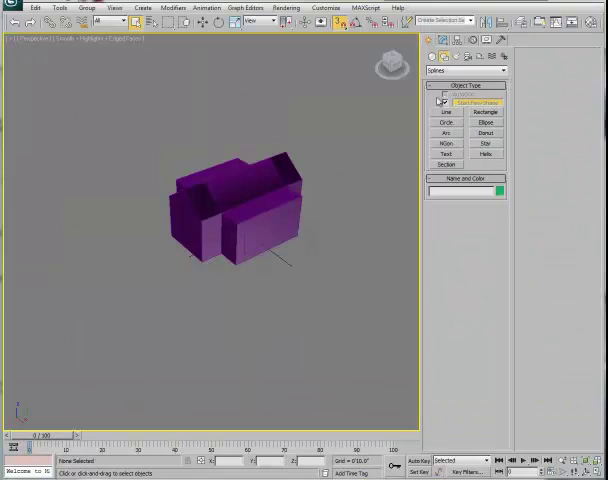
- Draw an Arc spline on the ground beside the house and reselect the house mesh
left_click(446, 112)
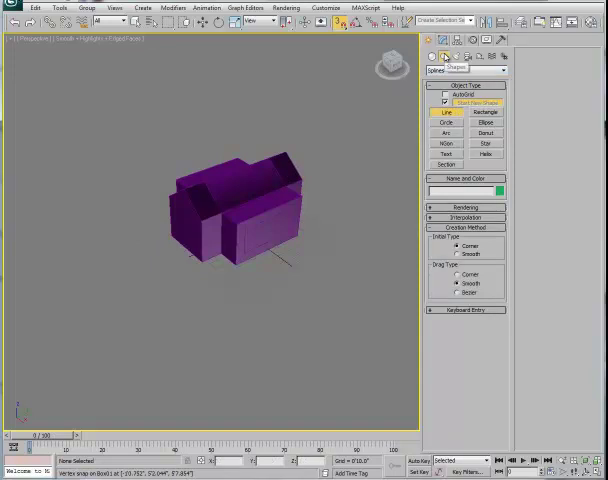
left_click(444, 112)
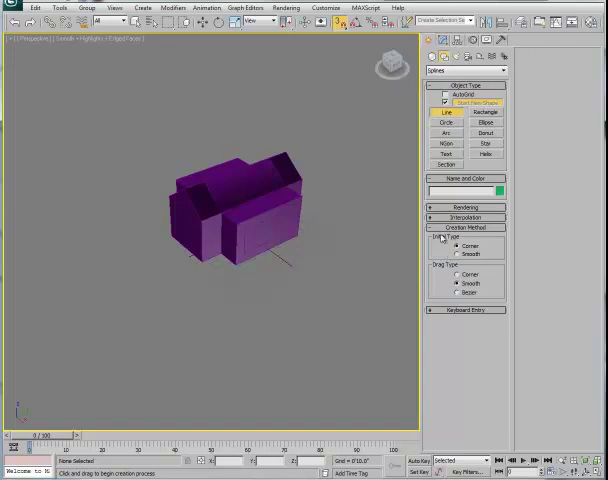
left_click(458, 284)
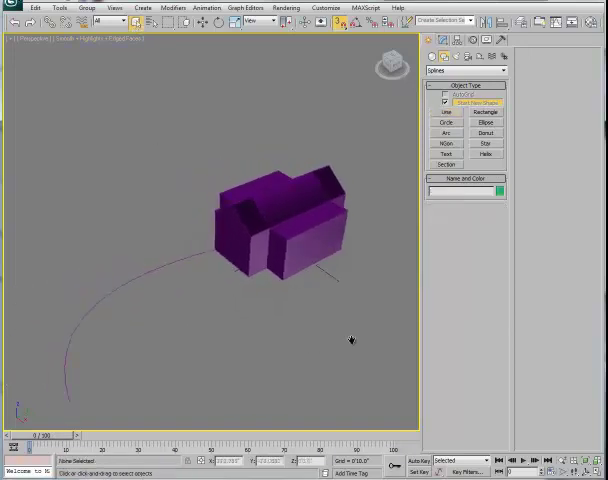
left_click(280, 220)
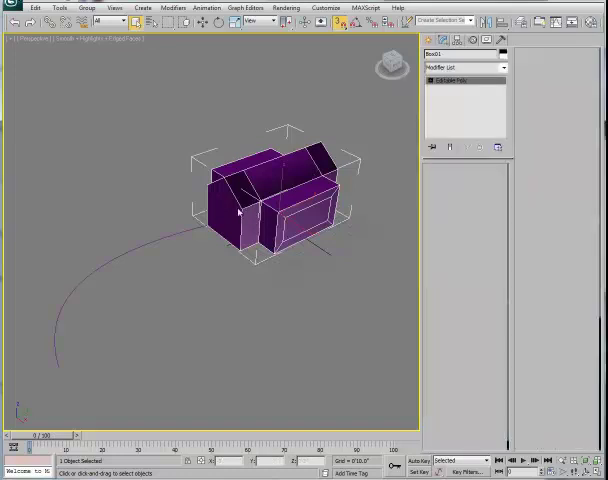
- Extrude a wall polygon along the arc spline into a bent arm with adjusted taper
left_click(448, 80)
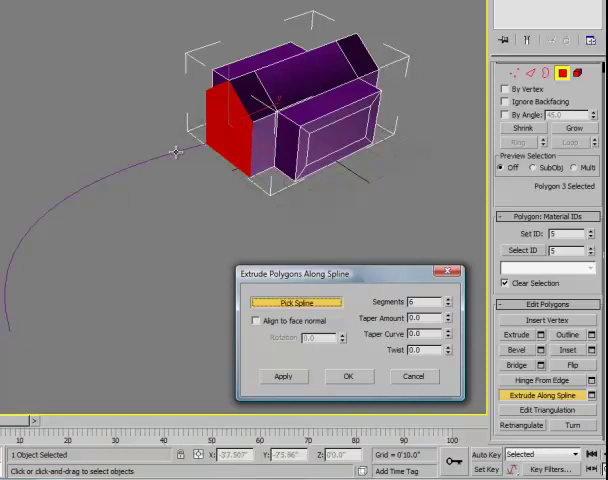
left_click(300, 300)
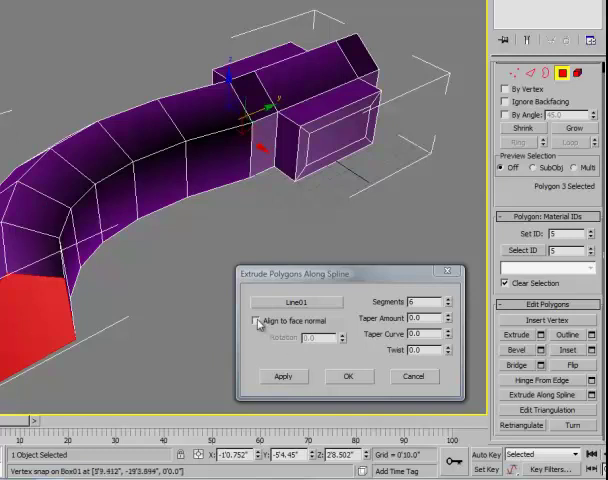
left_click(256, 320)
type("7")
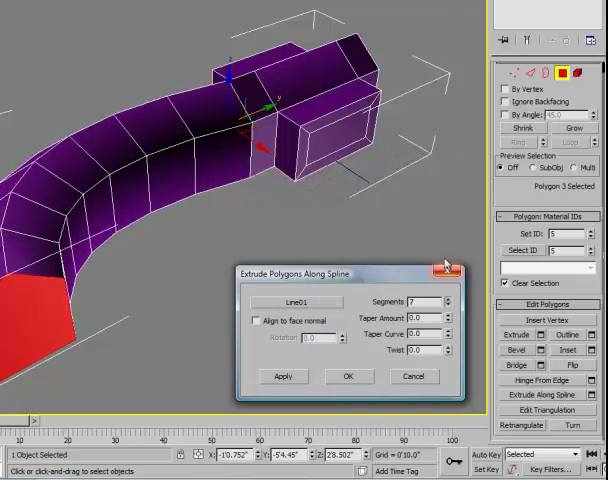
left_click(452, 316)
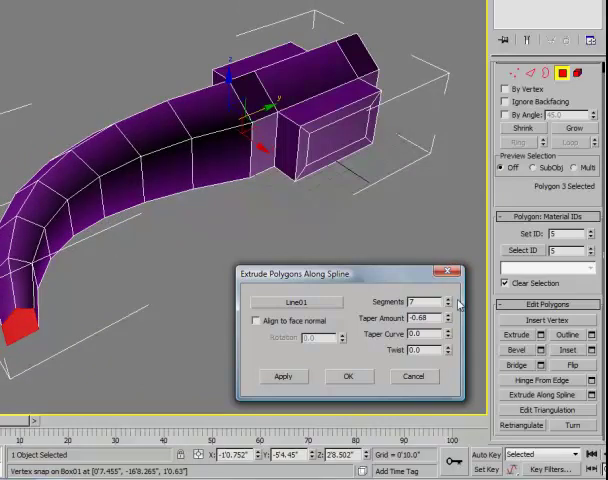
left_click(448, 334)
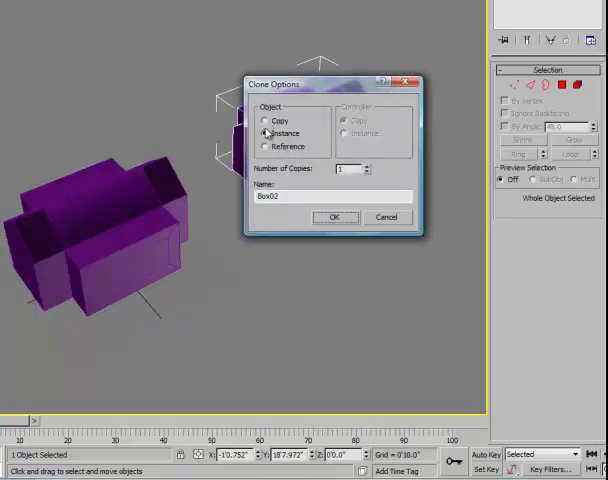
- Clone the house as a copy beside the original and select the copy
left_click(336, 216)
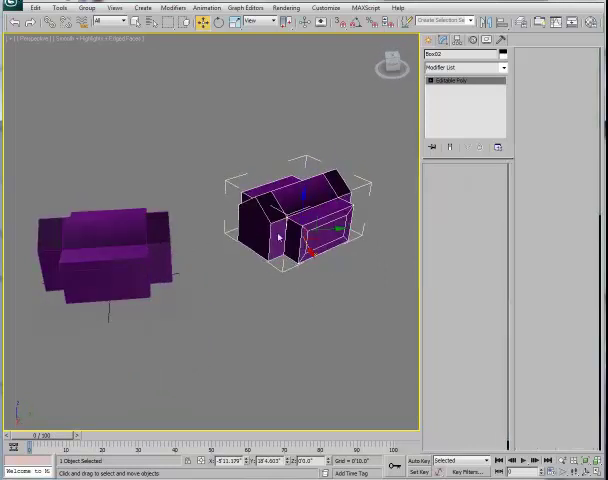
left_click(450, 78)
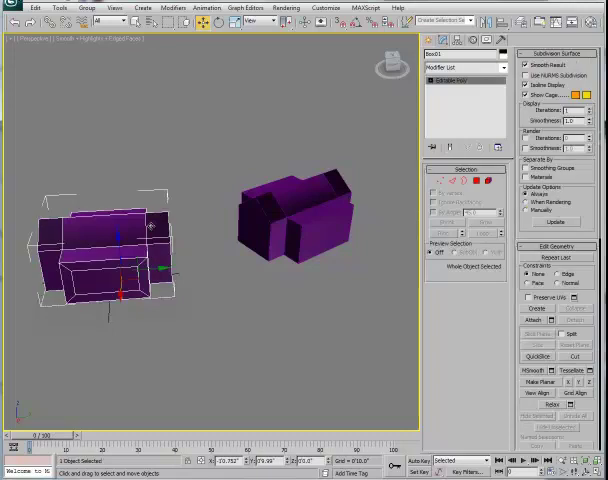
mouse_move(396, 244)
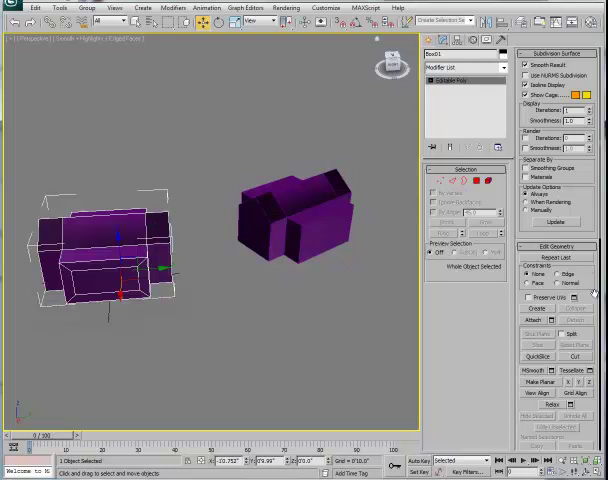
- Attach the second house to the first via Attach List, forming one editable poly
scroll("down", 3)
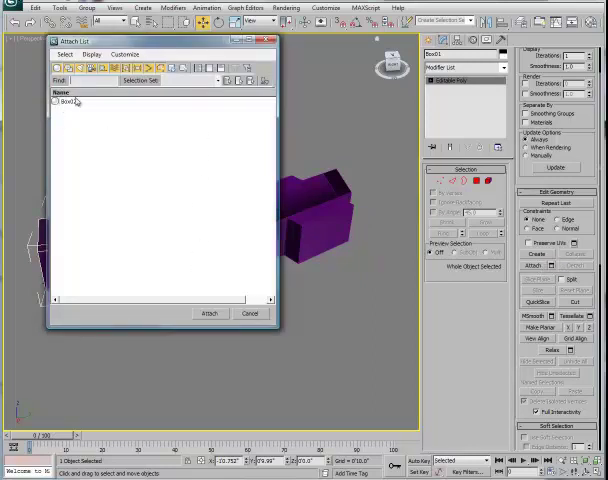
left_click(210, 312)
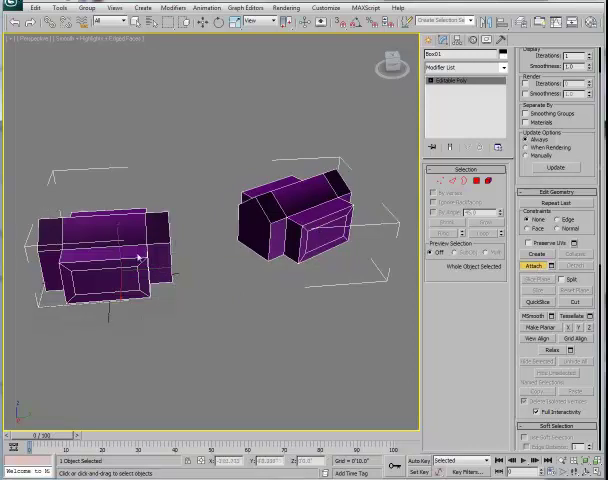
mouse_move(480, 152)
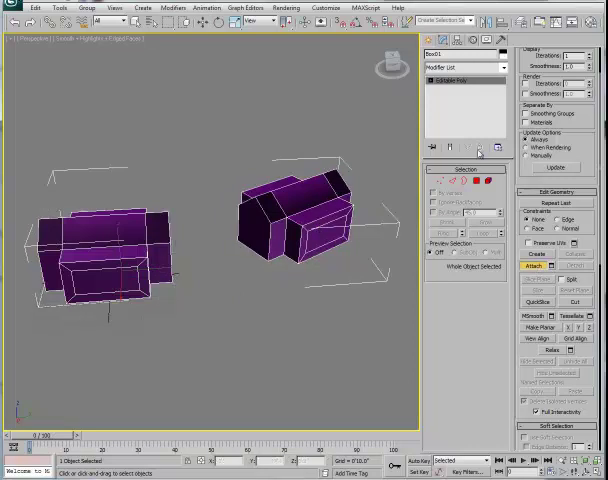
mouse_move(362, 154)
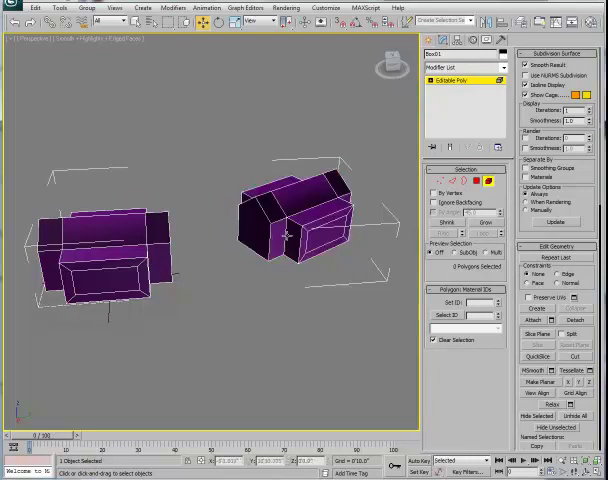
mouse_move(380, 220)
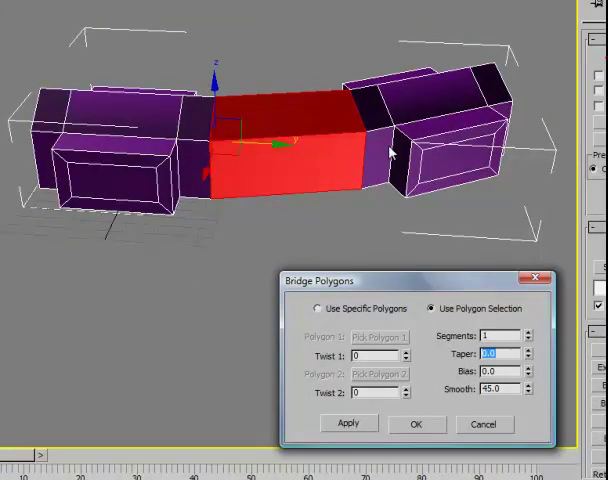
mouse_move(296, 318)
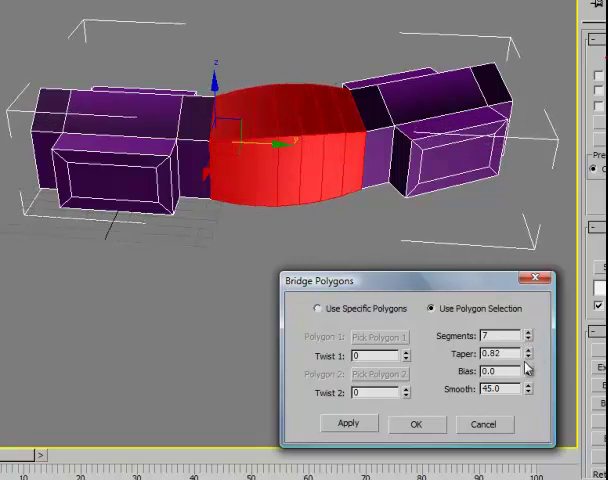
- Raise the bridge arc's Bias and adjust its Smooth value, then dismiss the Bridge Polygons settings
left_click(534, 372)
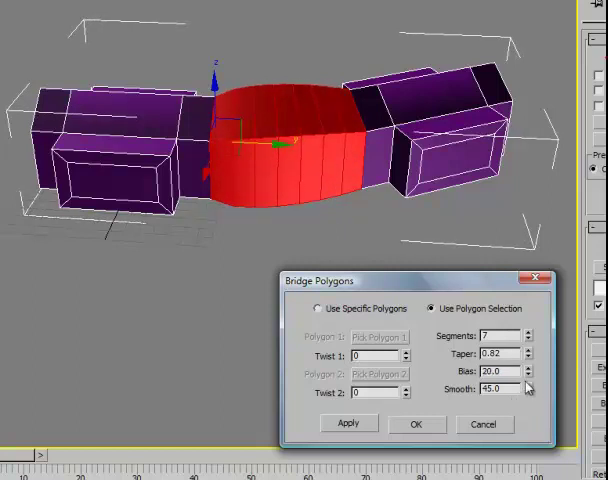
left_click(536, 388)
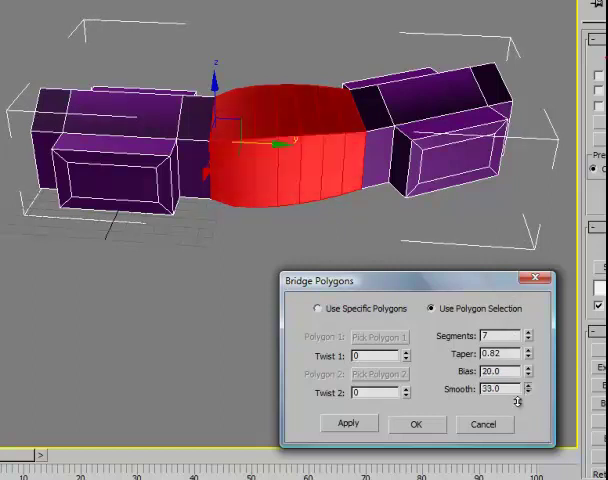
left_click(532, 394)
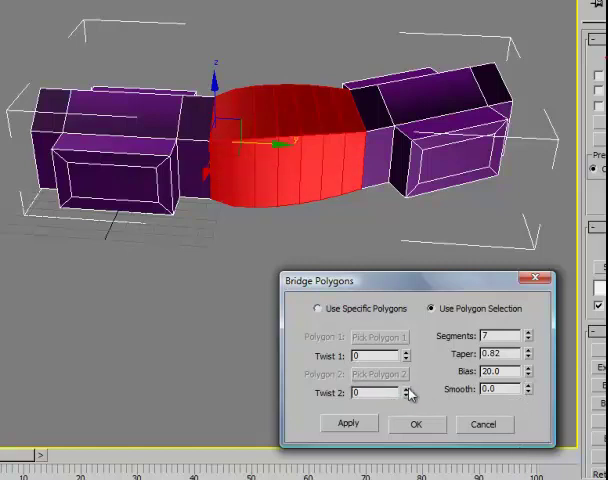
left_click(406, 392)
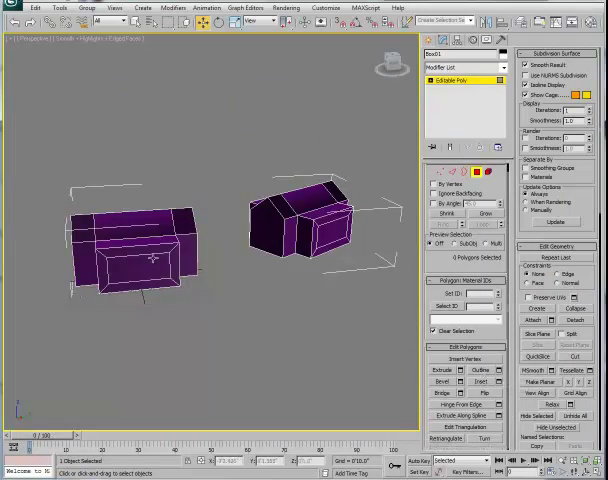
- Resize the right house's end face in place with an Outline amount and confirm it
left_click(264, 236)
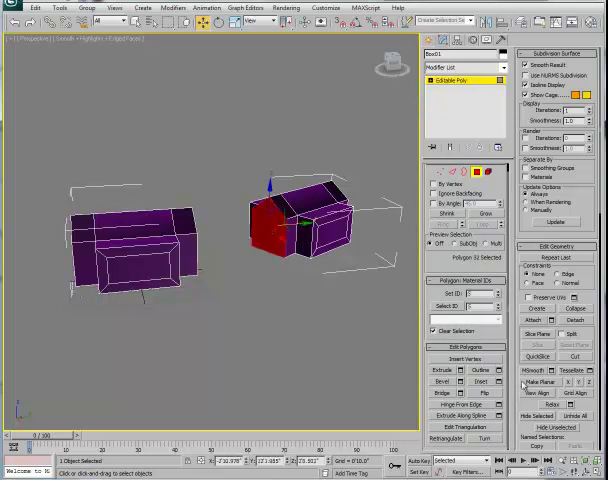
left_click(494, 370)
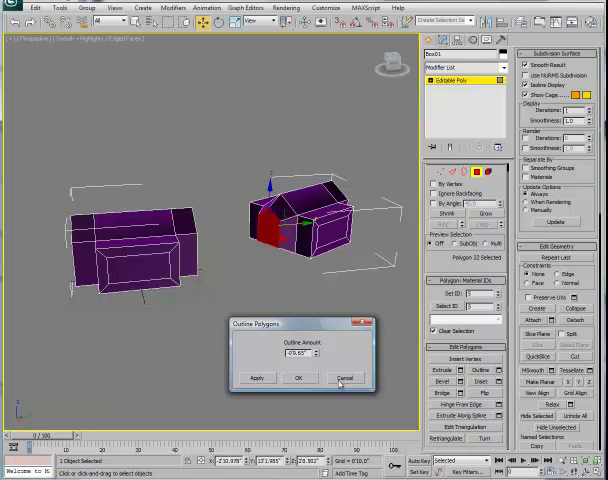
left_click(344, 378)
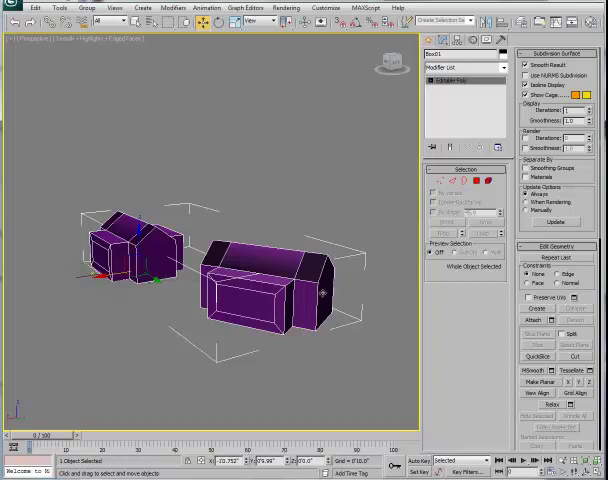
mouse_move(344, 274)
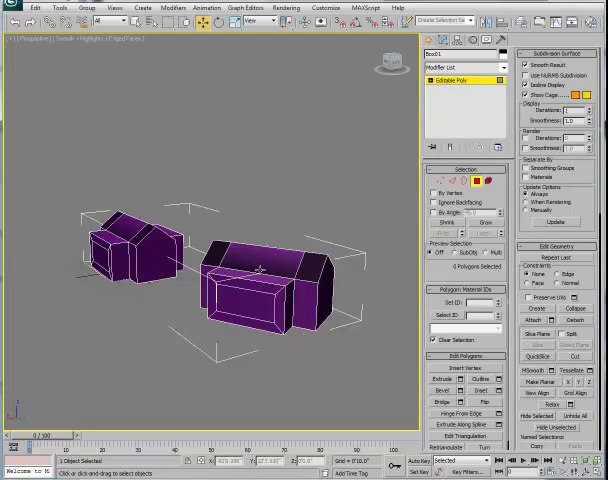
- Redraw a triangulation diagonal across one wall of the red house, inspecting it up close
left_click(250, 258)
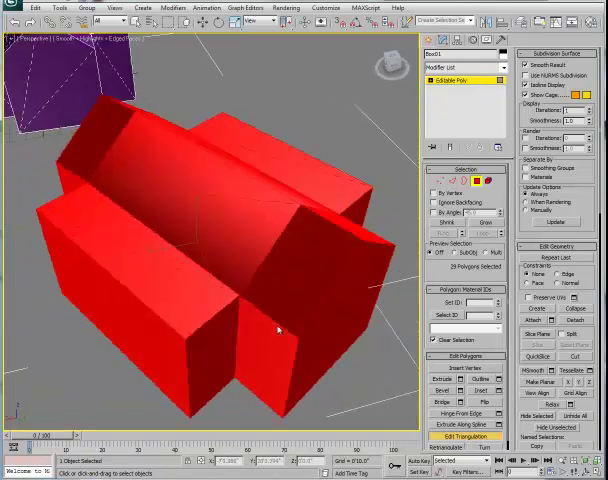
left_click_drag(280, 330, 124, 330)
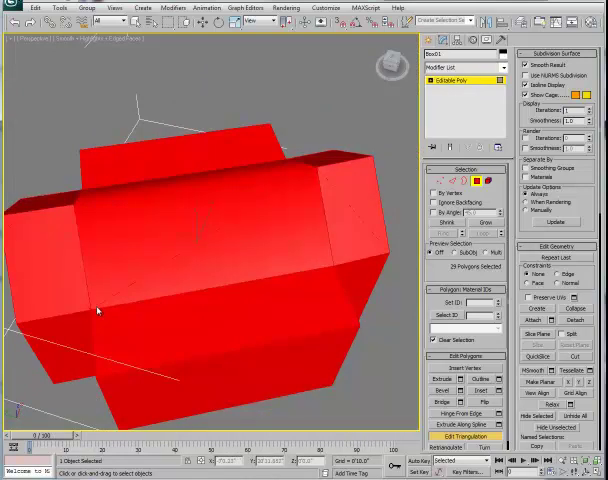
mouse_move(214, 236)
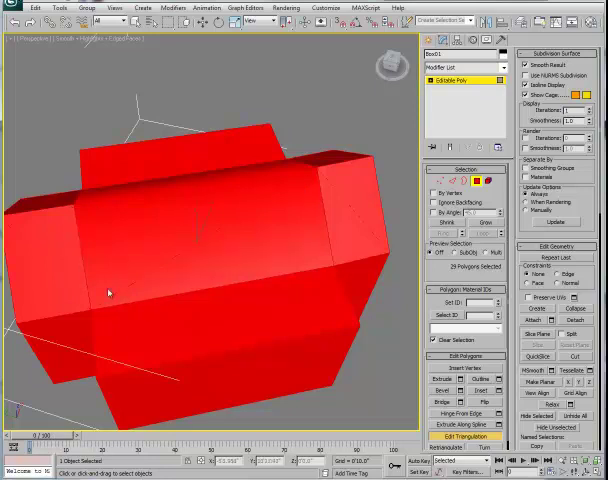
mouse_move(308, 178)
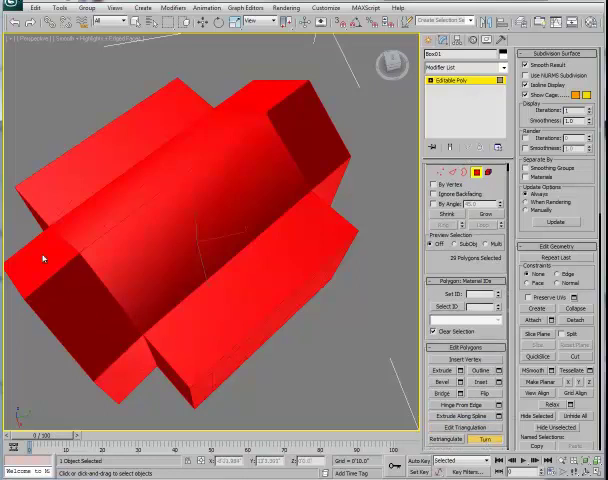
mouse_move(98, 262)
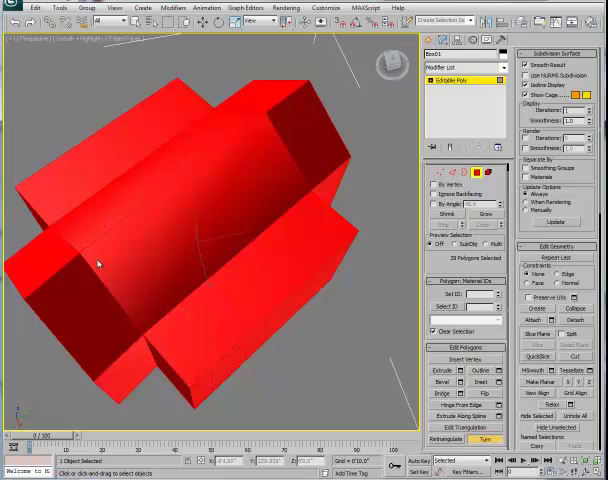
mouse_move(180, 268)
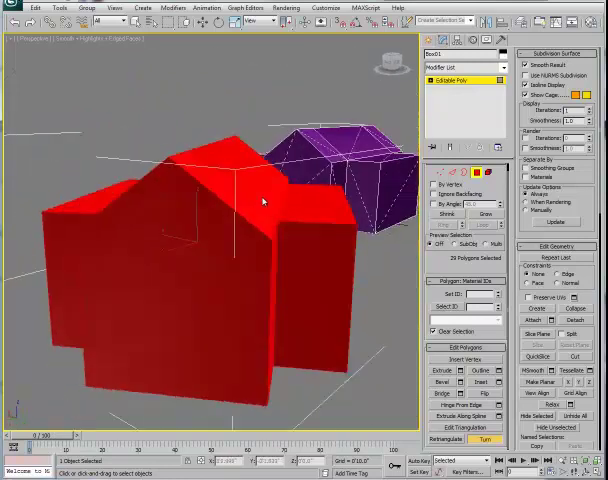
left_click_drag(264, 200, 140, 196)
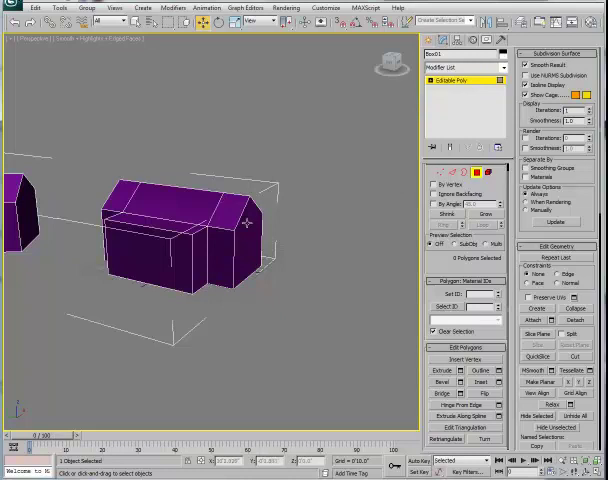
- Detach a selected group of the house's polygons into a separate object named xxxx
left_click(244, 236)
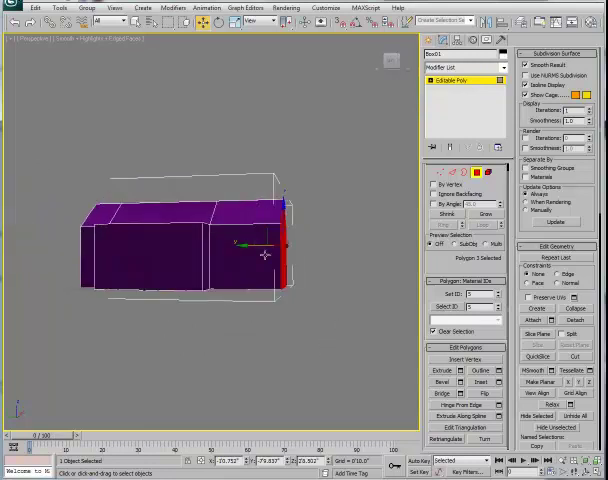
left_click_drag(264, 256, 300, 340)
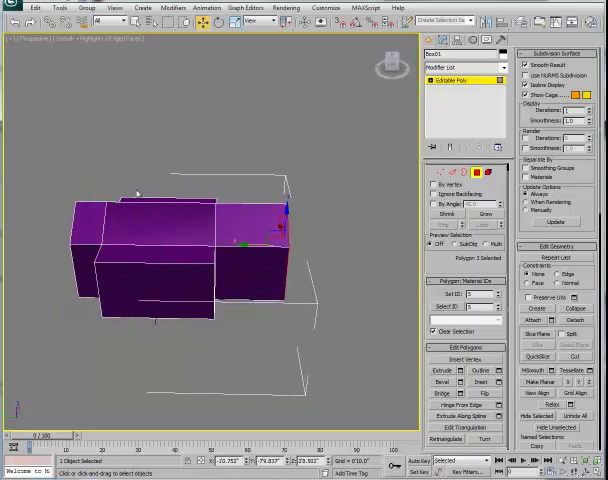
mouse_move(352, 202)
type("xxxx")
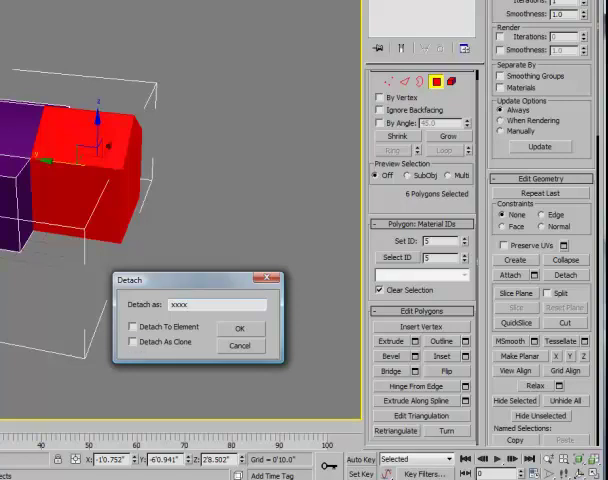
mouse_move(108, 204)
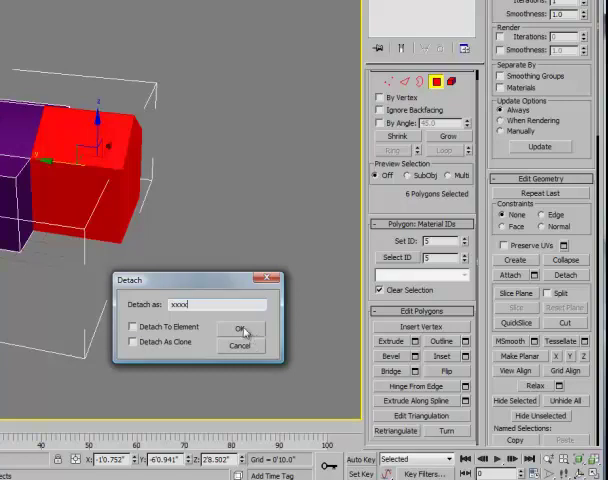
left_click(240, 328)
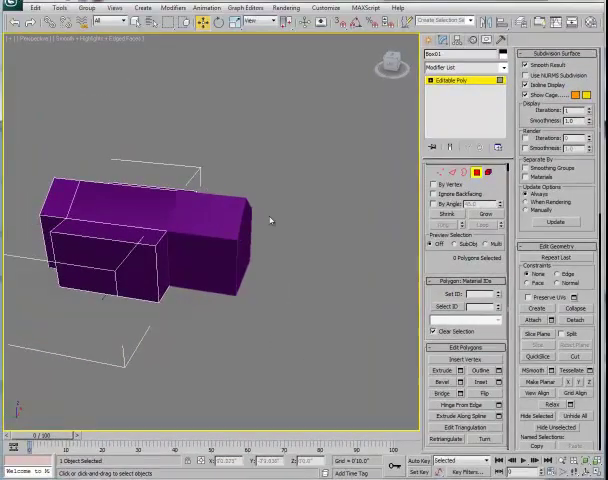
mouse_move(150, 160)
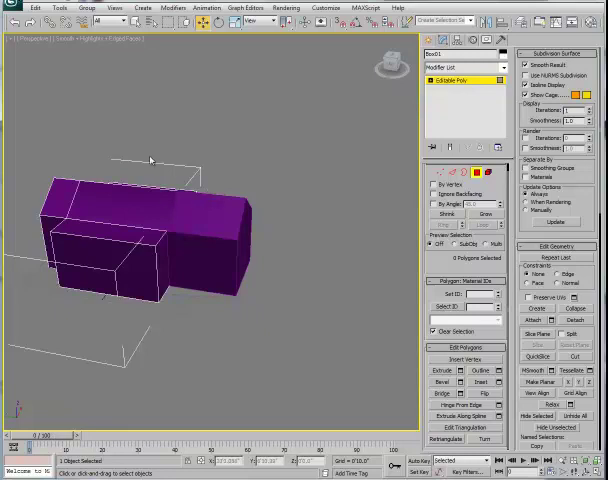
mouse_move(178, 132)
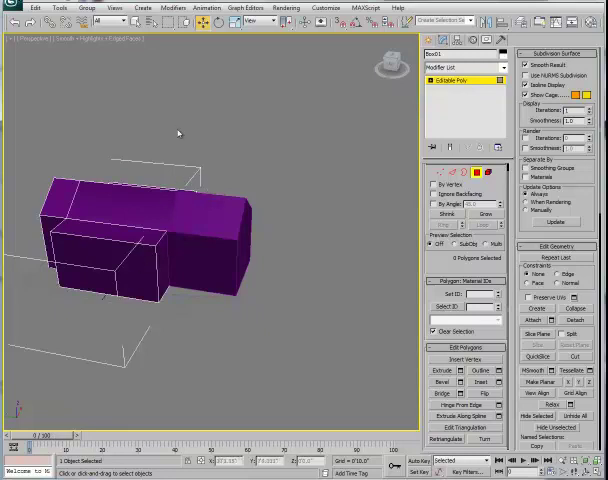